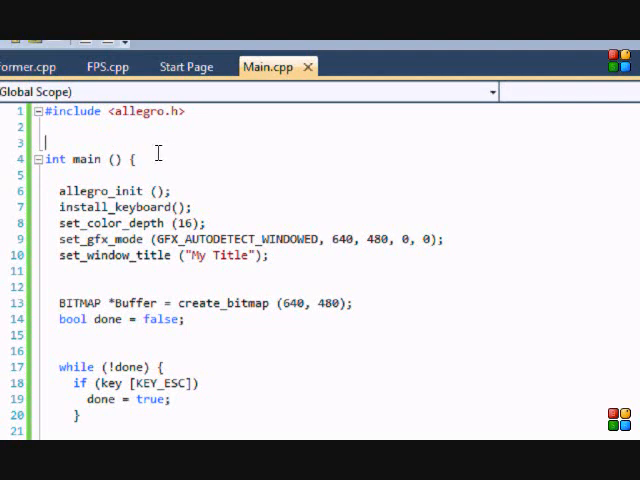
Step: Write 'volatile int Close = FALSE;' on a new line above int main
key(Return)
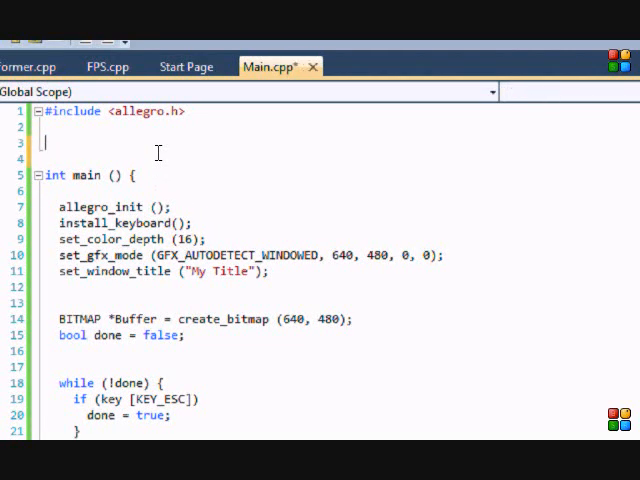
text(volatile in)
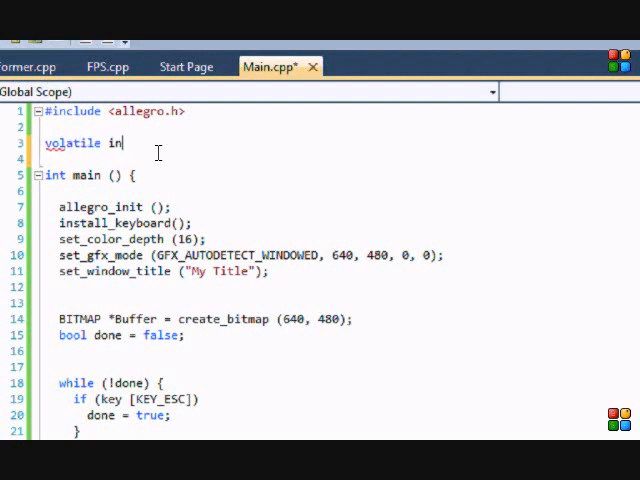
text(t)
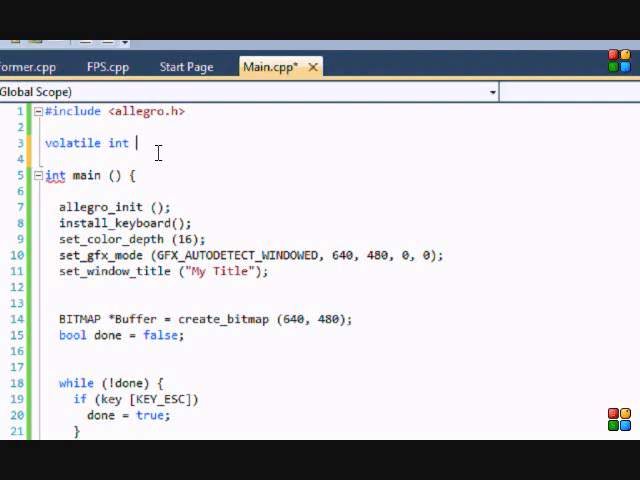
key(Backspace)
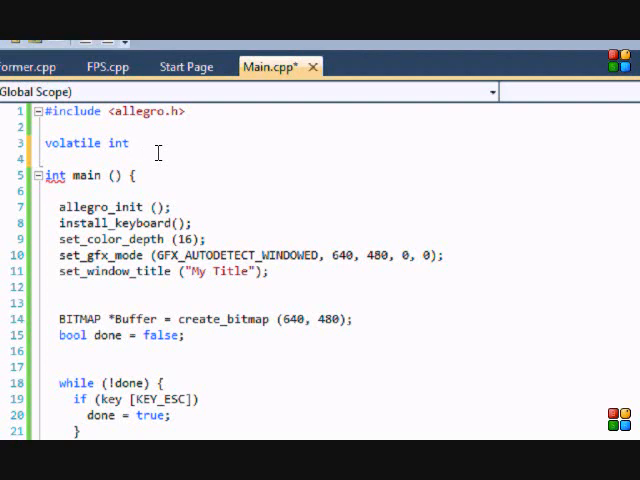
text(c)
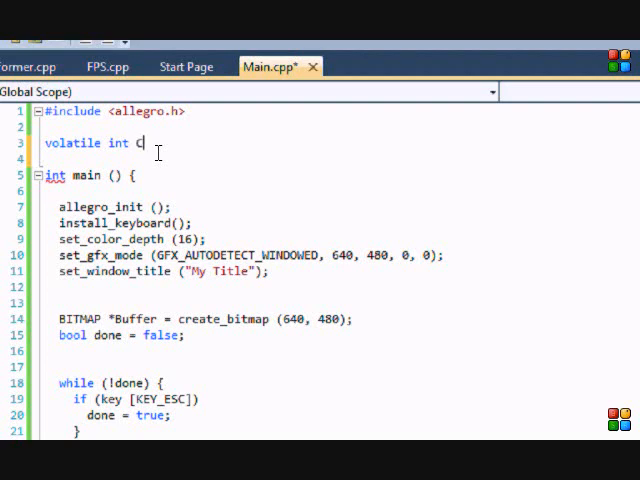
text(lose = FALSE)
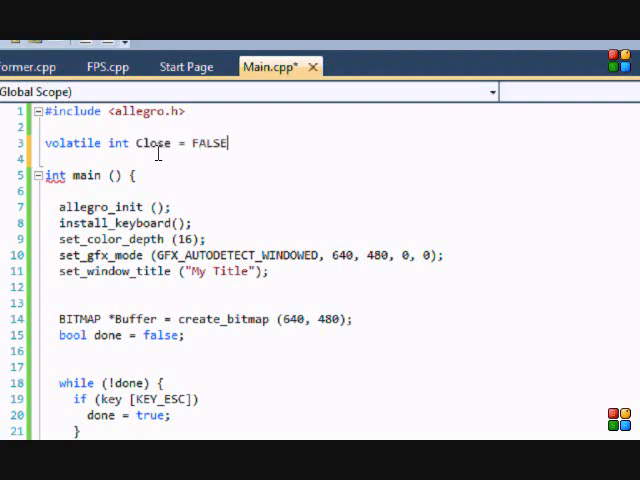
text(;)
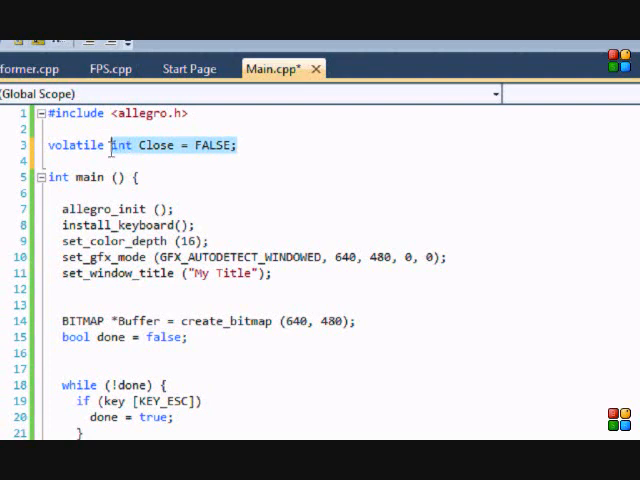
Step: Rewrite the declaration as 'volatile bool Close = false;'
key(Delete)
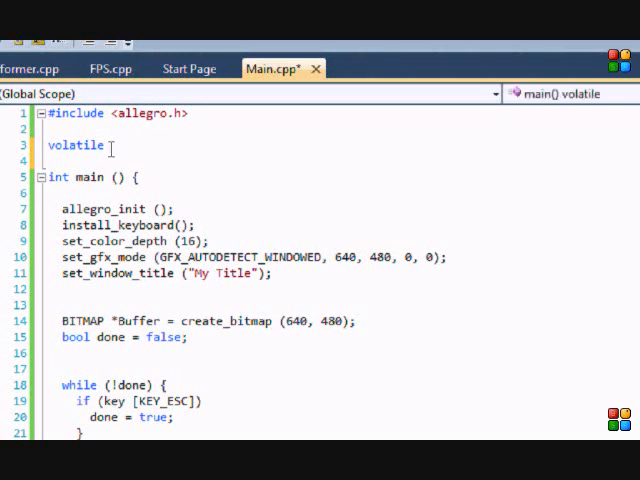
text(BOO)
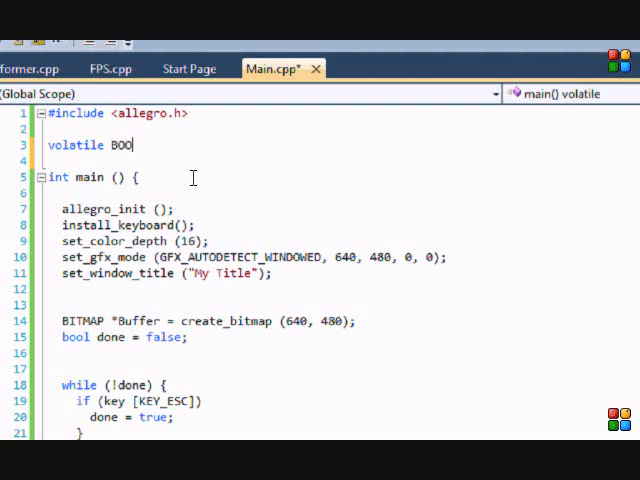
text(bool)
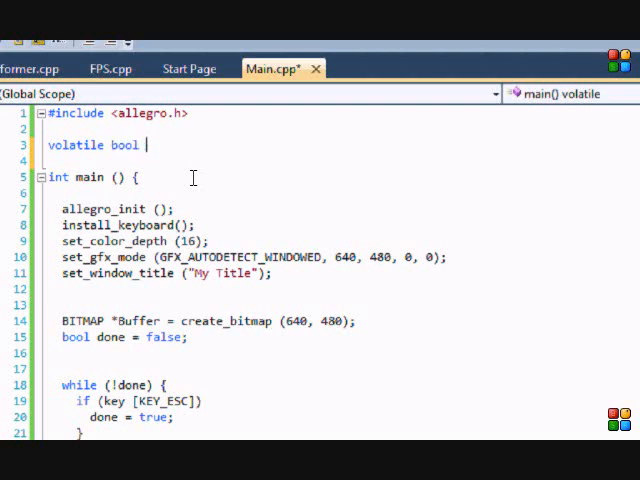
text(Close)
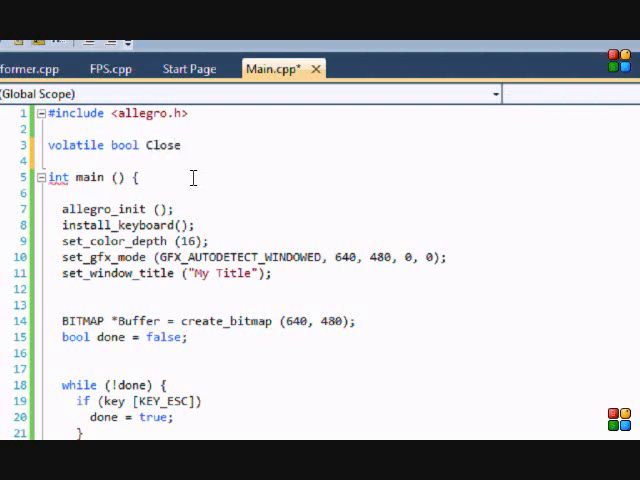
text(= flase;)
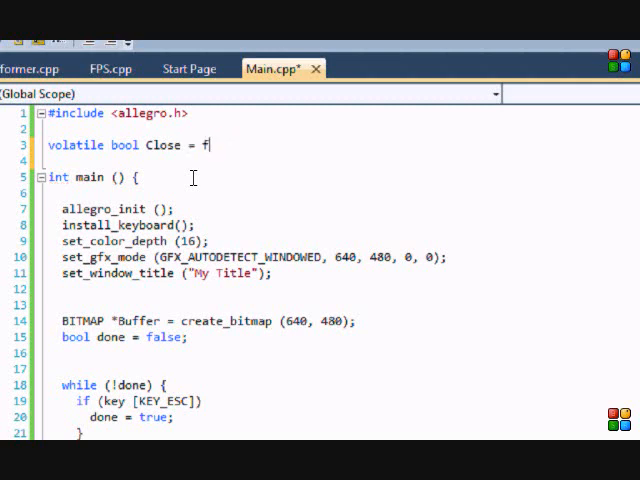
text(alse;)
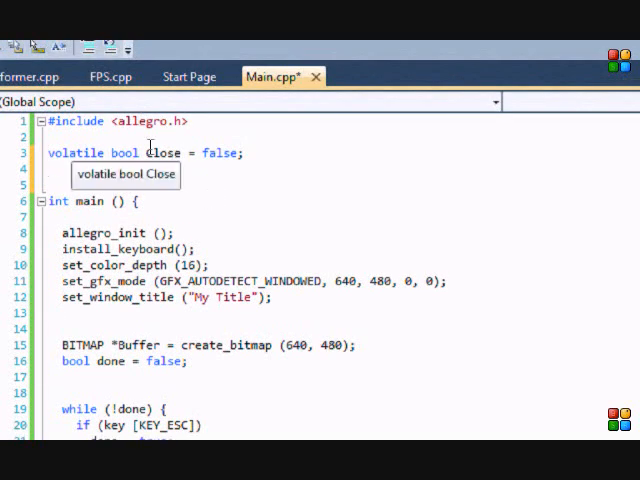
Step: Write 'void Handler() { Close = true; }' between the flag and int main
text(void)
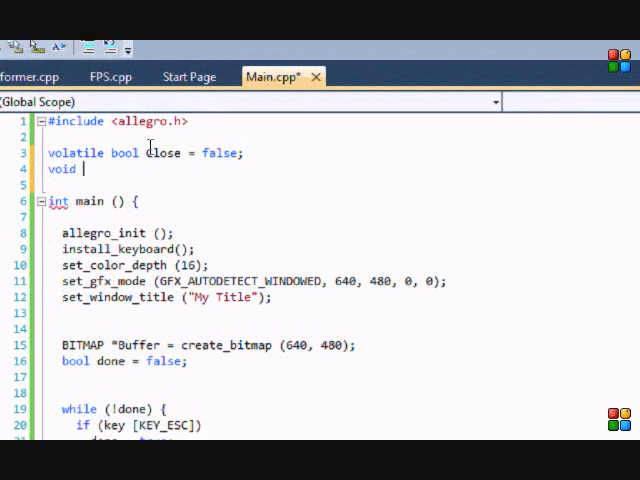
text(()
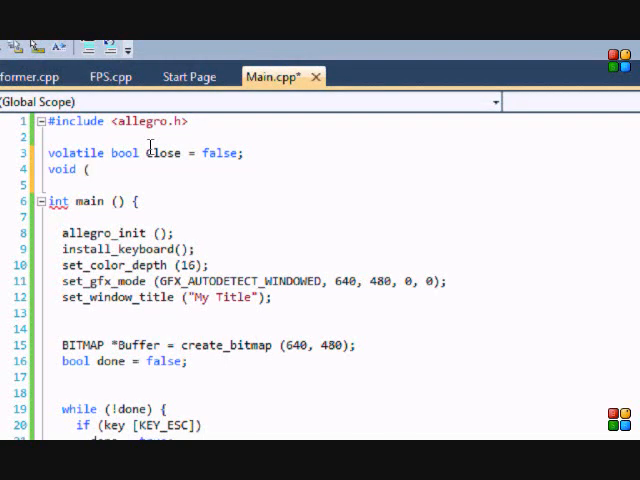
text(handle)
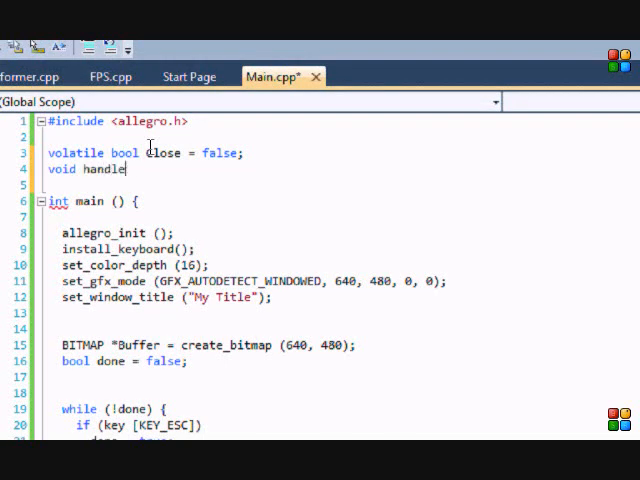
text(Handler)
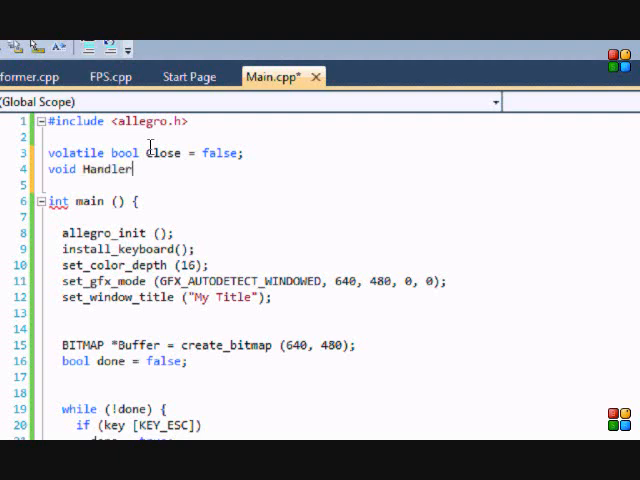
text(())
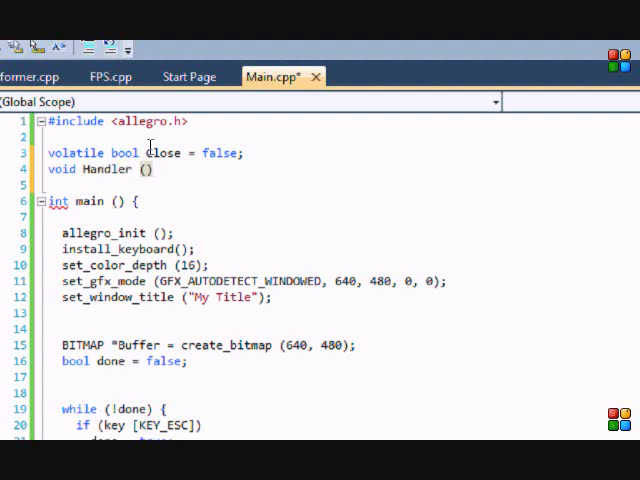
text({c)
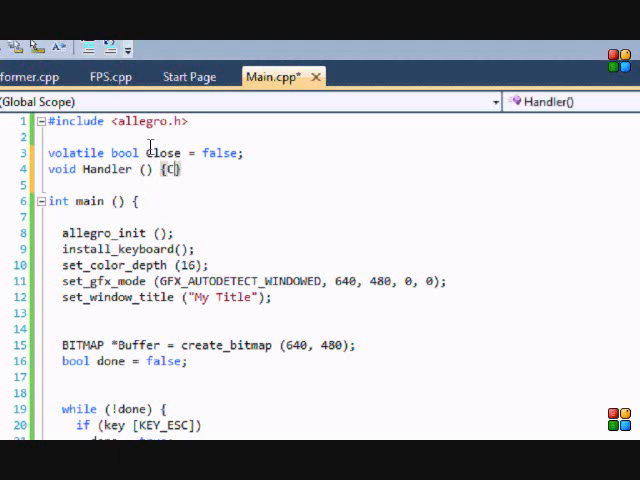
text(lose = true;)
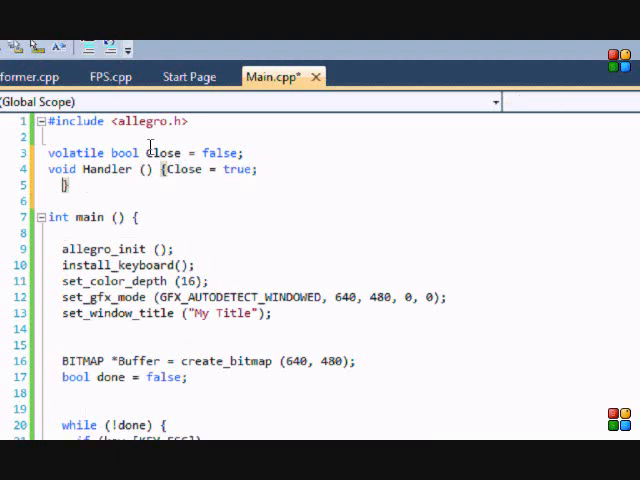
mouse_move(184, 168)
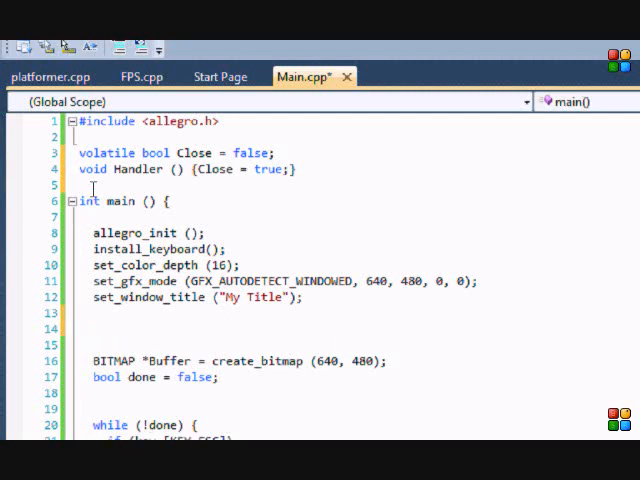
Step: Add 'LOCK_FUNCTION(Handler);' below set_window_title in main
text(LOK)
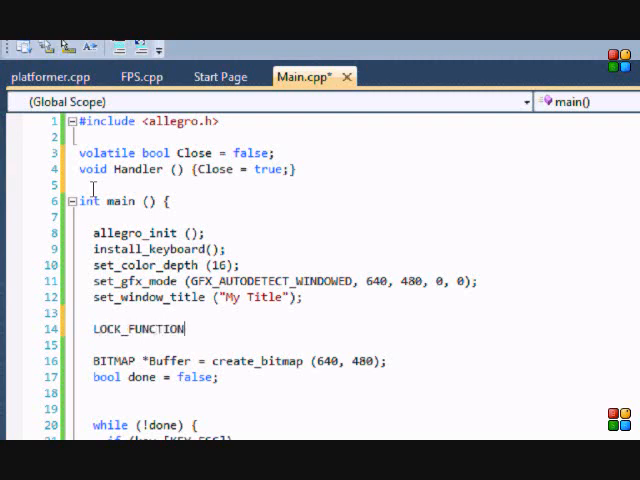
text(()
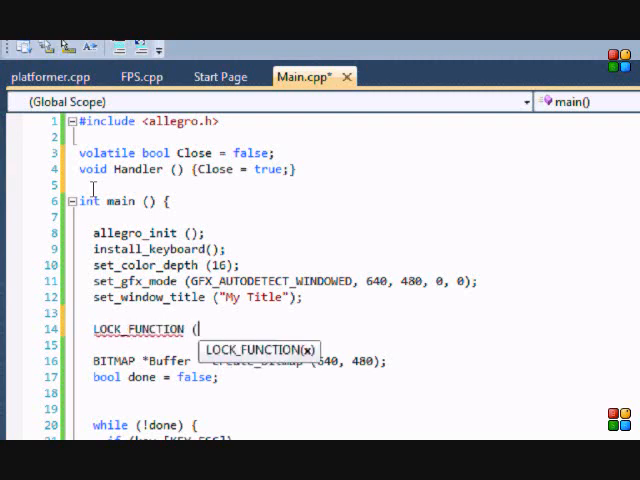
text(H)
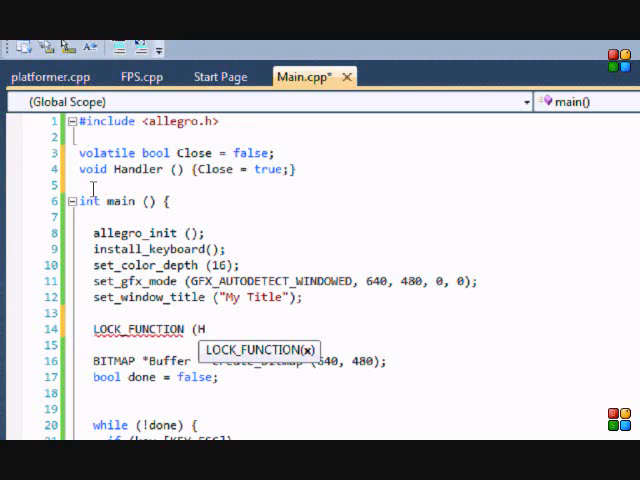
text(Handler);)
click(338, 408)
text(set_)
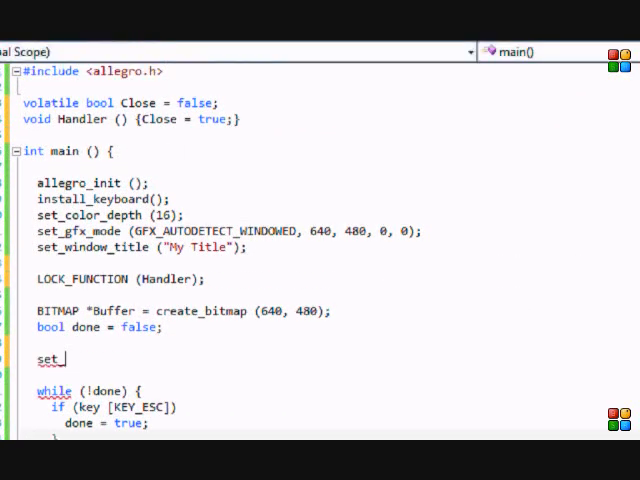
Step: Complete 'set_close_button_callback(Handler);' below the done flag
click(88, 120)
text(close_button)
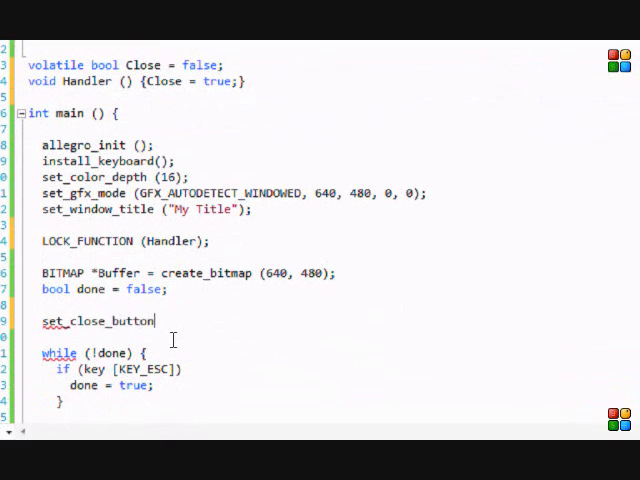
text(_callback)
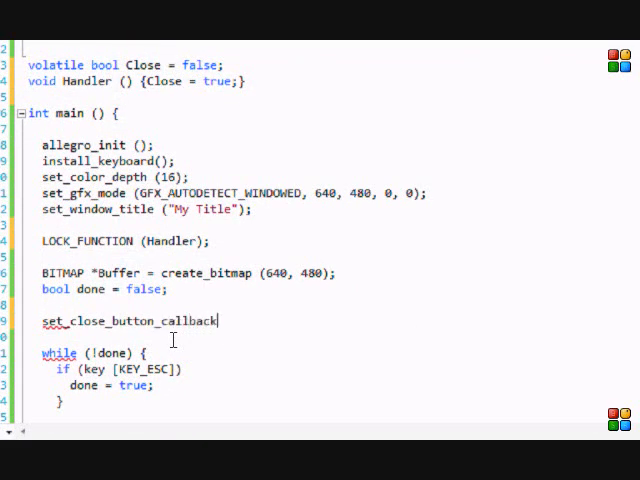
text(()
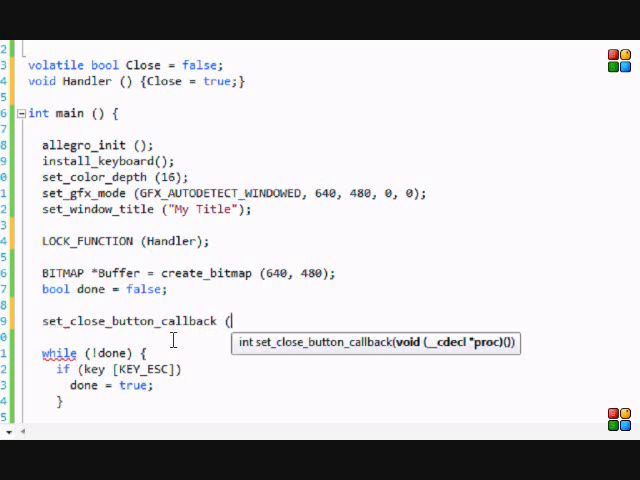
text(Hand)
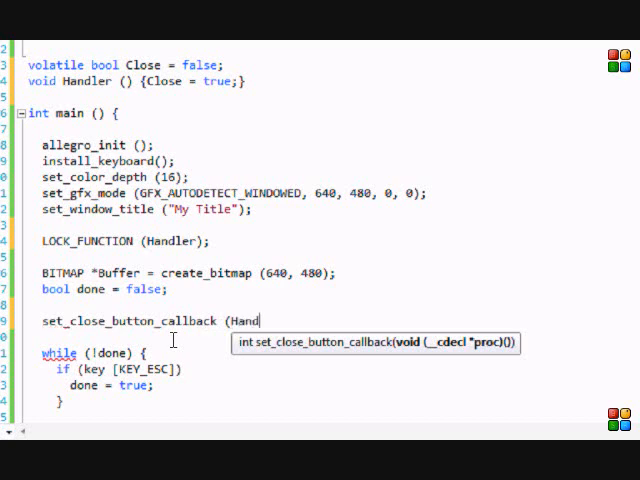
text(ler);)
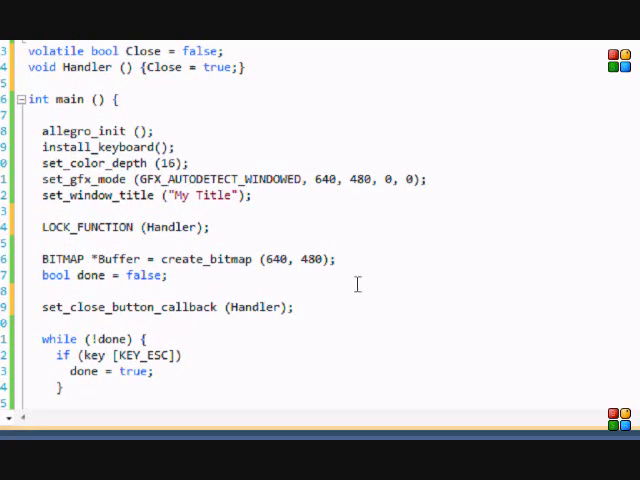
mouse_move(354, 284)
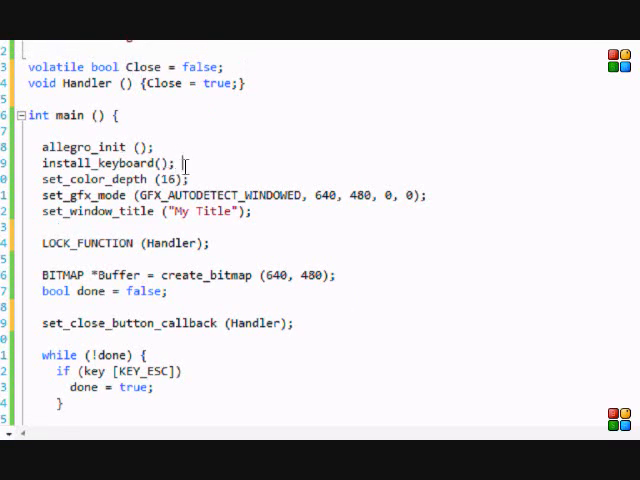
Step: Edit the loop condition from while (!done) to while (!Close)
click(300, 324)
text(Clos)
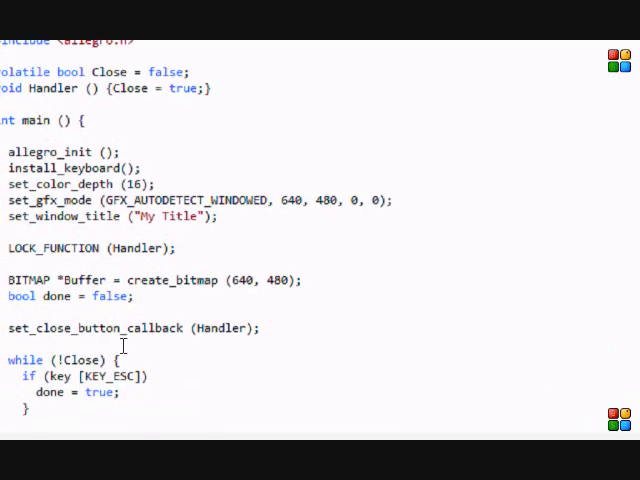
scroll(down, 3)
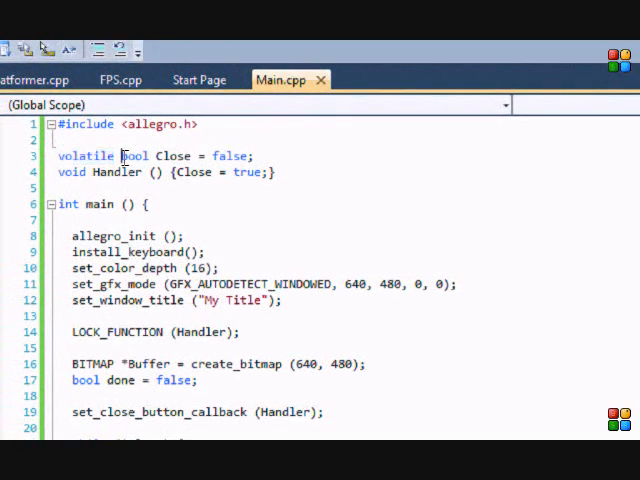
double_click(132, 156)
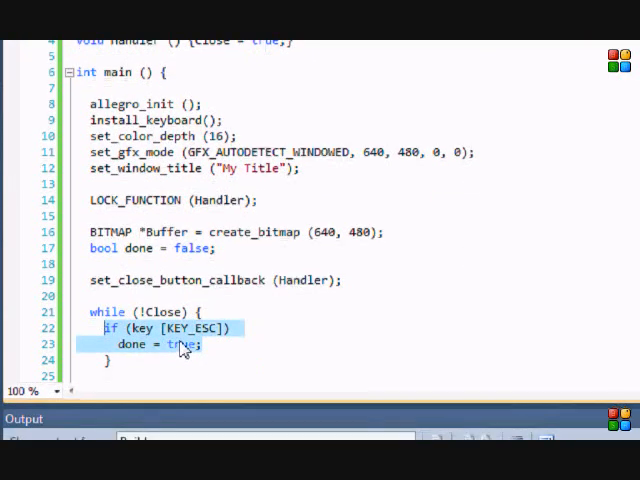
click(204, 340)
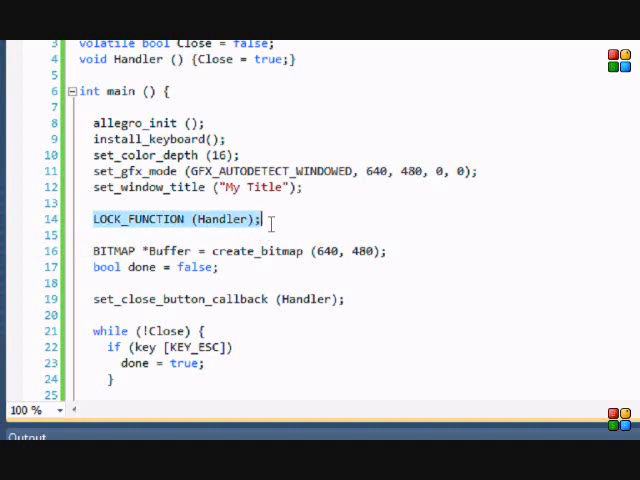
click(372, 280)
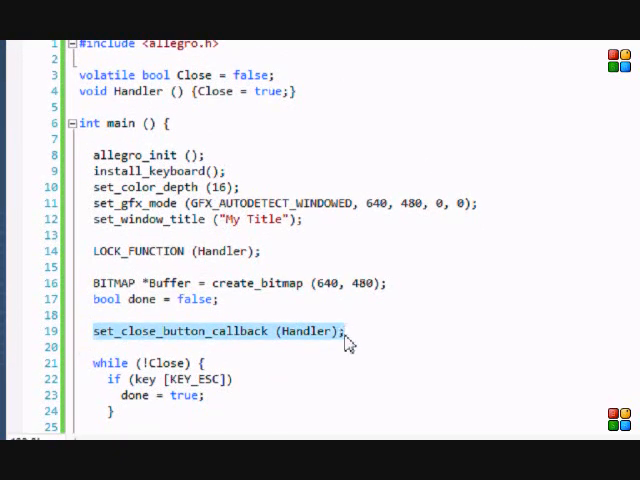
mouse_move(308, 336)
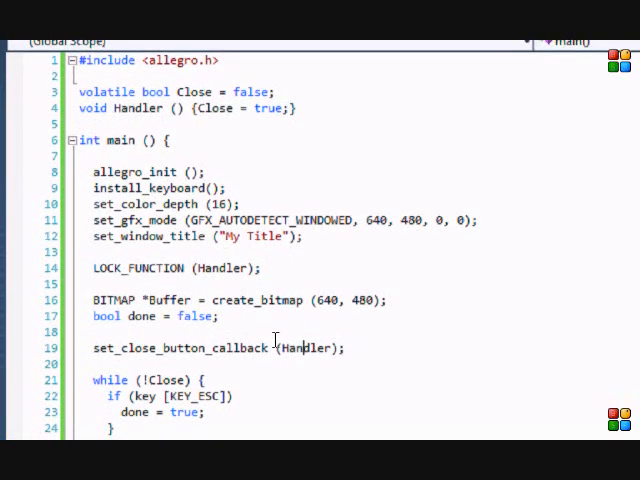
scroll(down, 3)
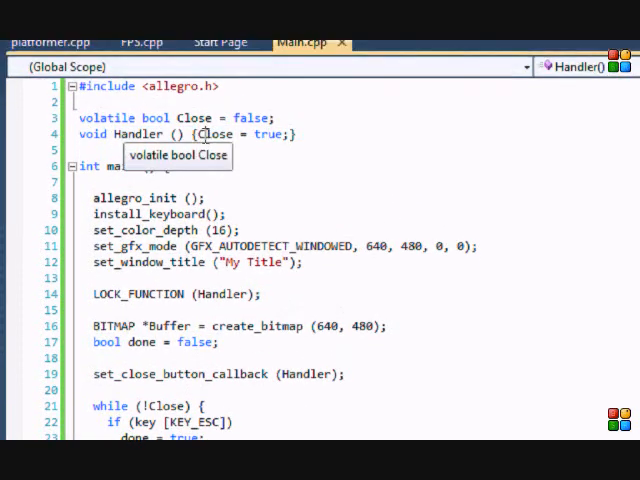
mouse_move(244, 396)
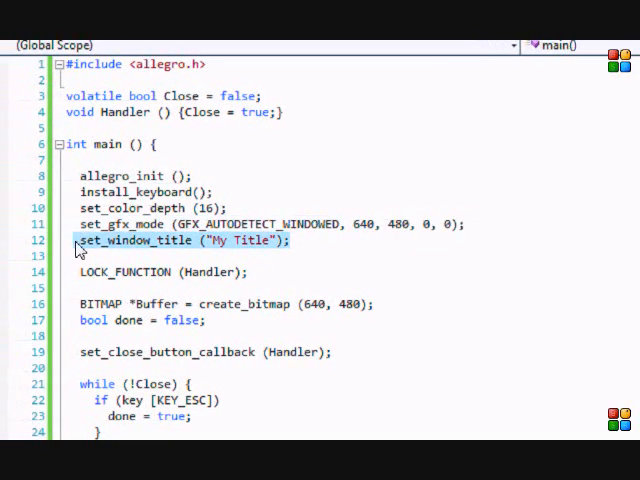
mouse_move(232, 304)
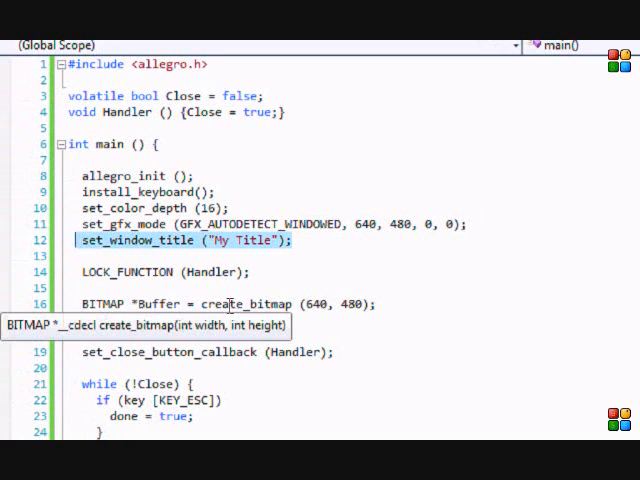
text(bool done = false;)
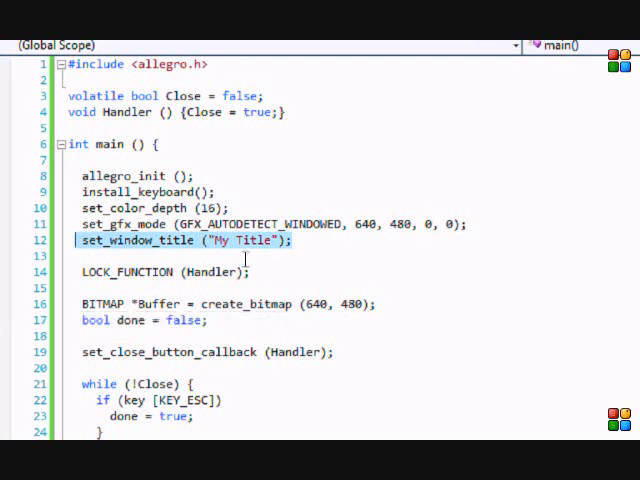
click(296, 240)
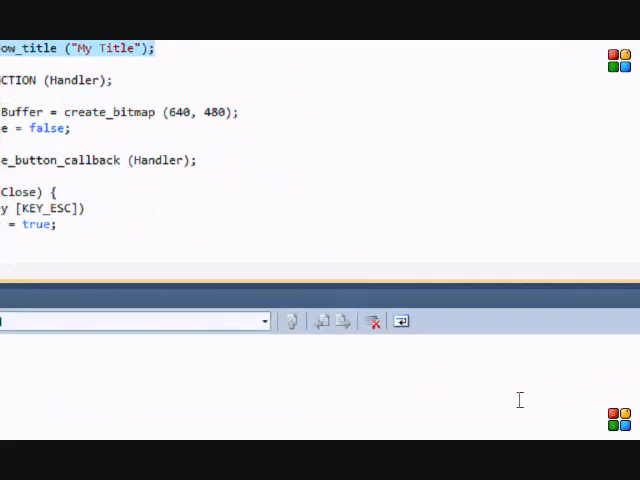
scroll(down, 3)
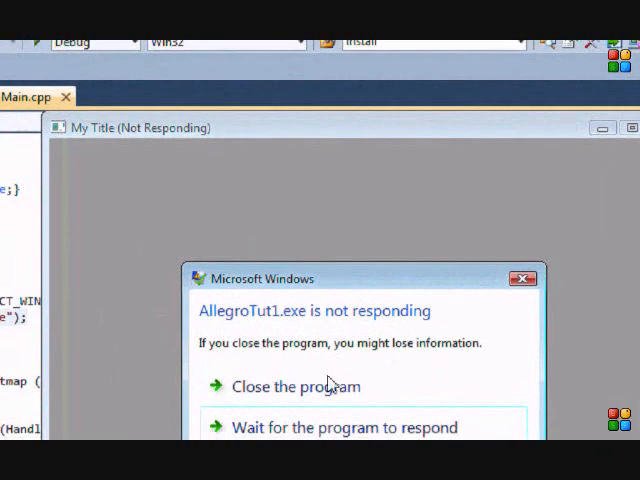
click(344, 428)
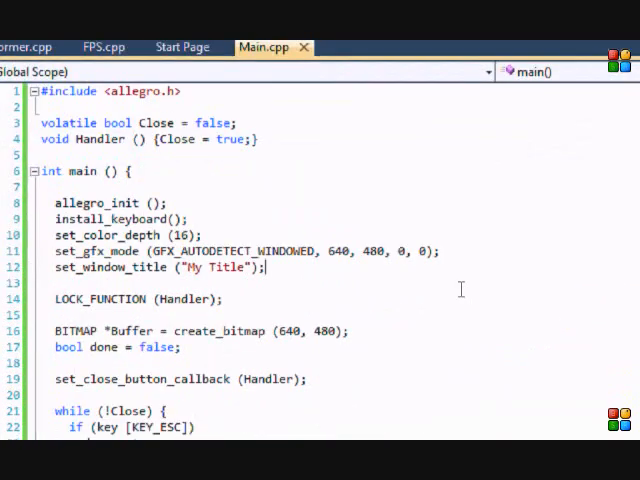
scroll(down, 3)
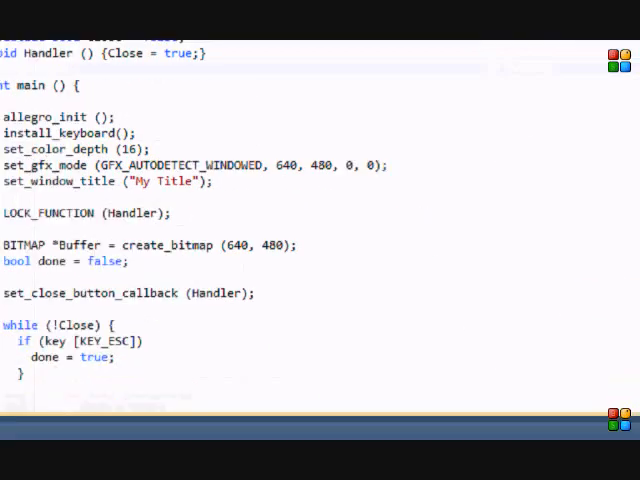